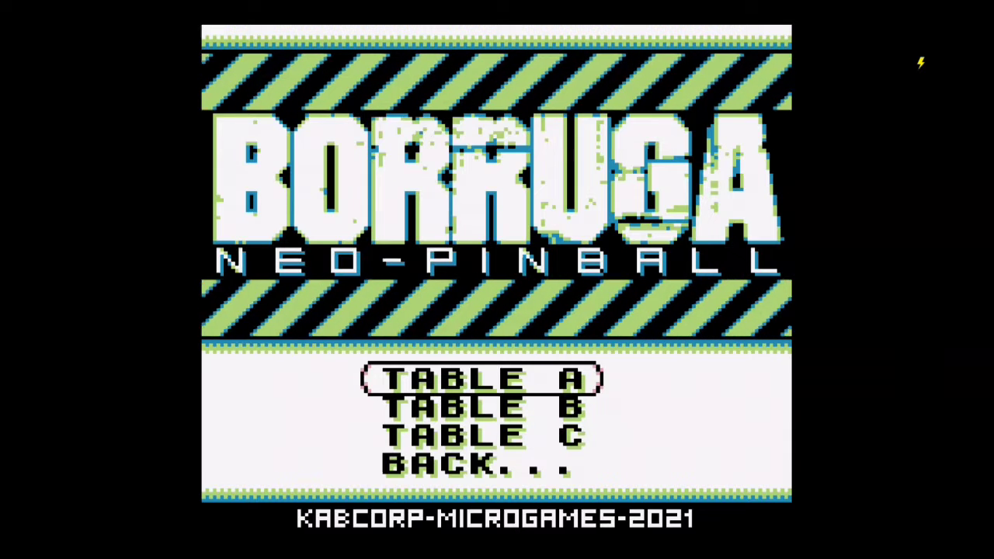
Start Table A, play the round, and return to the Start/Rules/About title menu
click(482, 379)
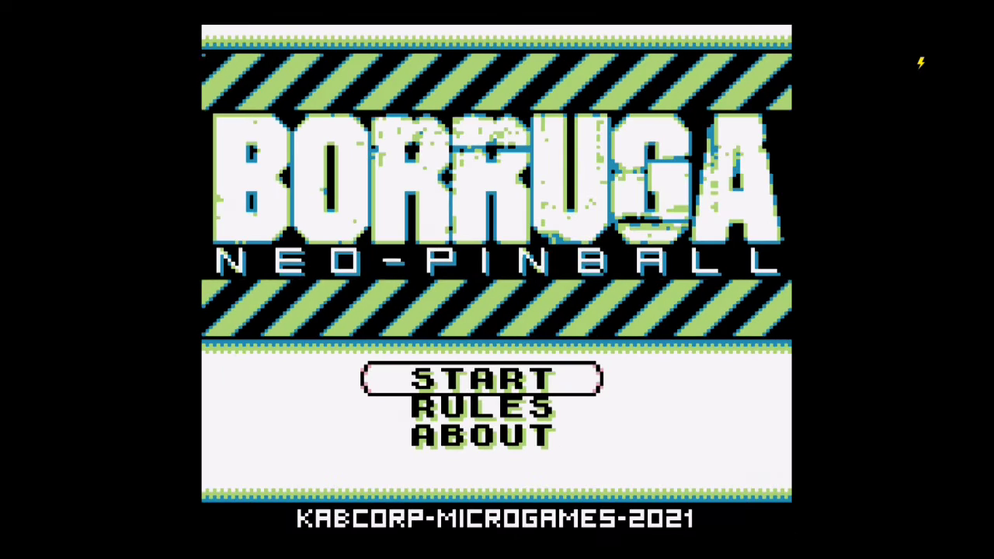
Play a game to Game Over with score 1475, then continue to the blue title menu
click(479, 380)
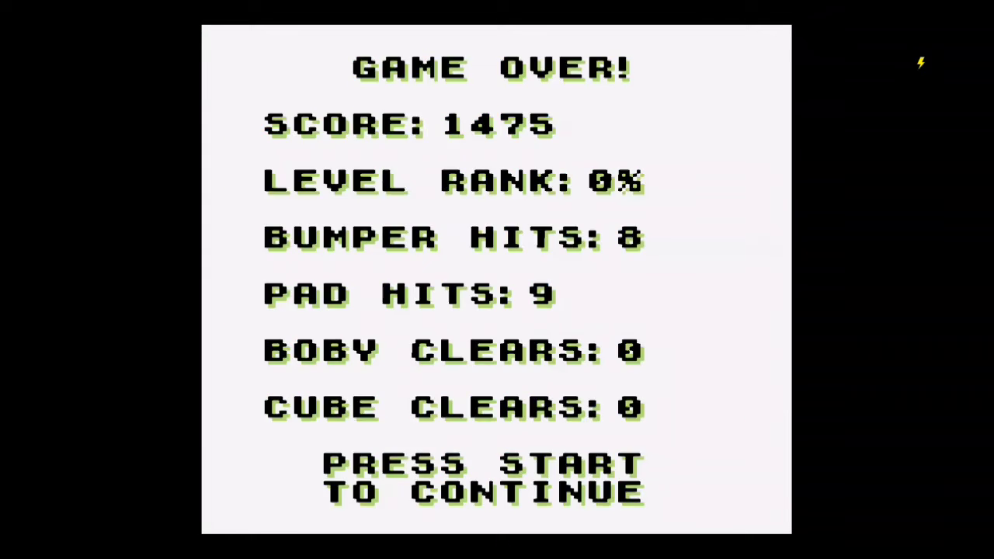
key(enter)
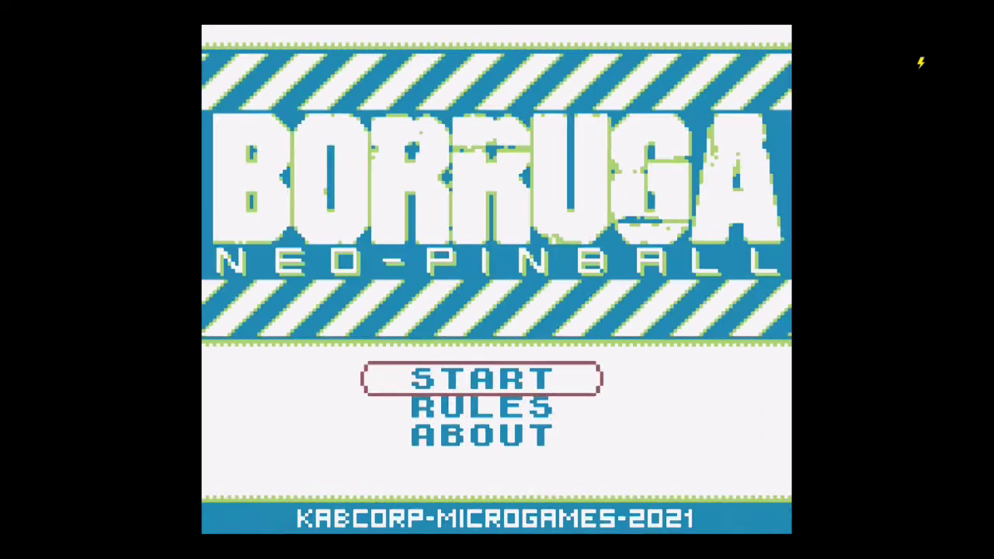
Start a game from the title menu and begin Table C with its numbered bumpers
click(480, 379)
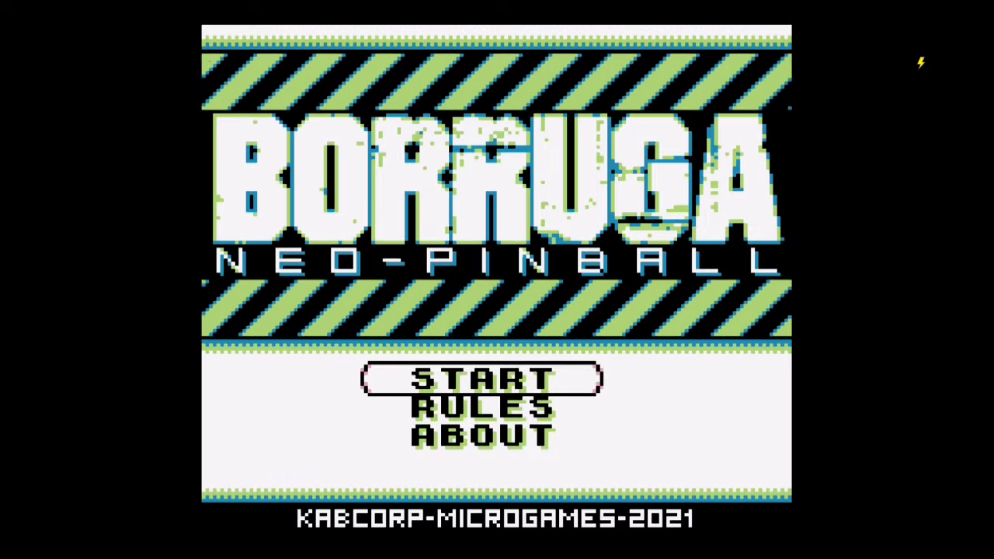
click(479, 379)
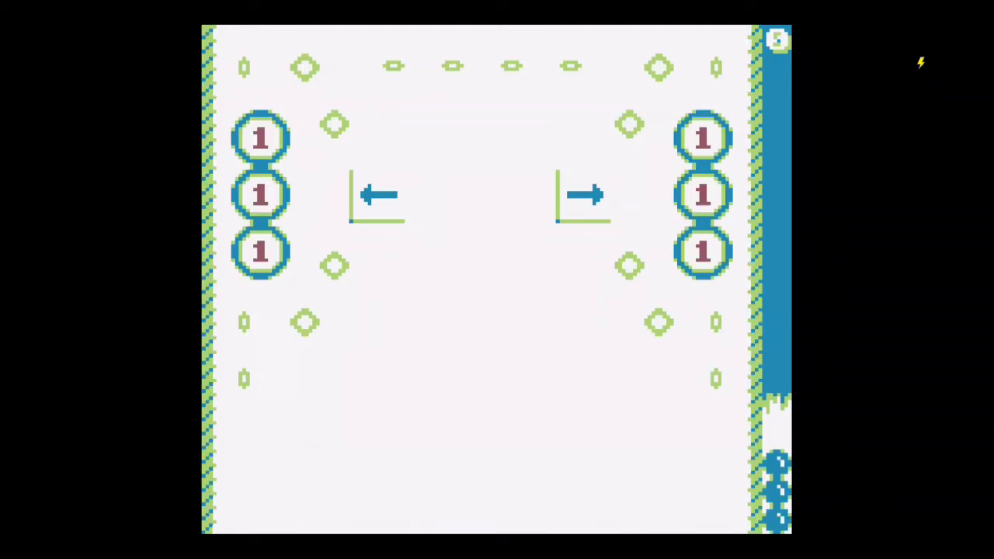